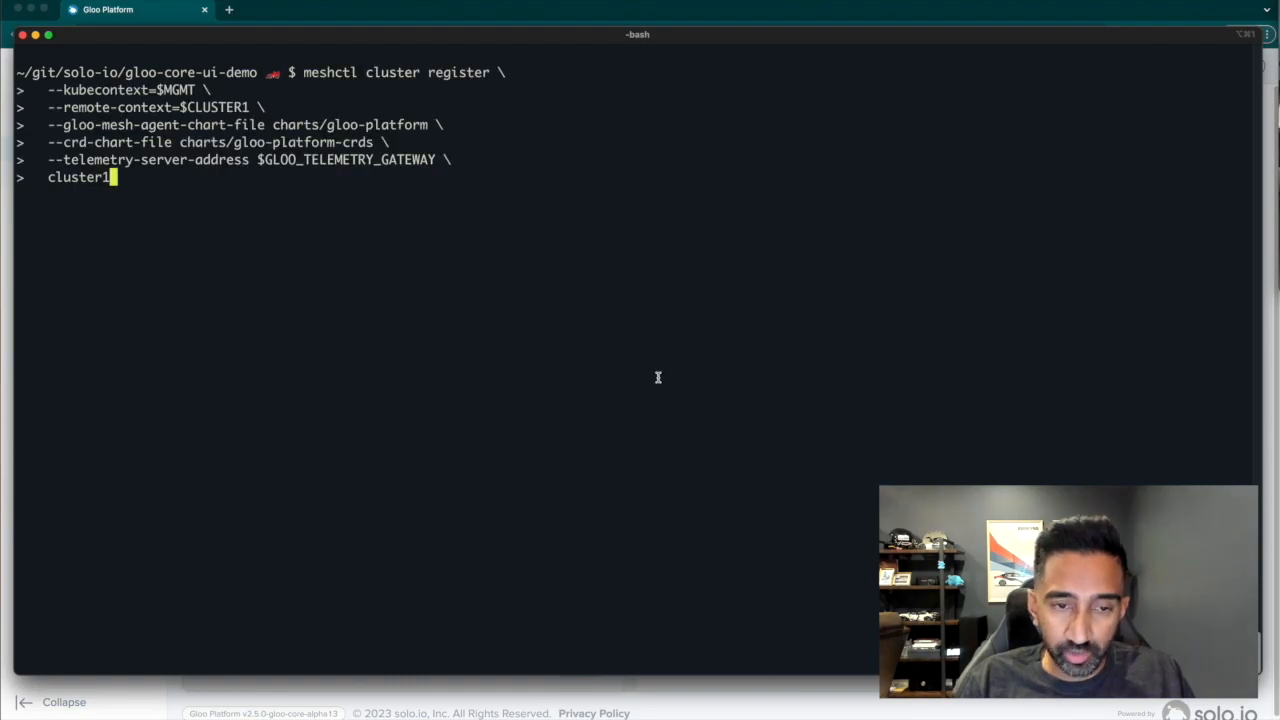
Run the meshctl cluster register command for cluster1 against the management plane.
key(Return)
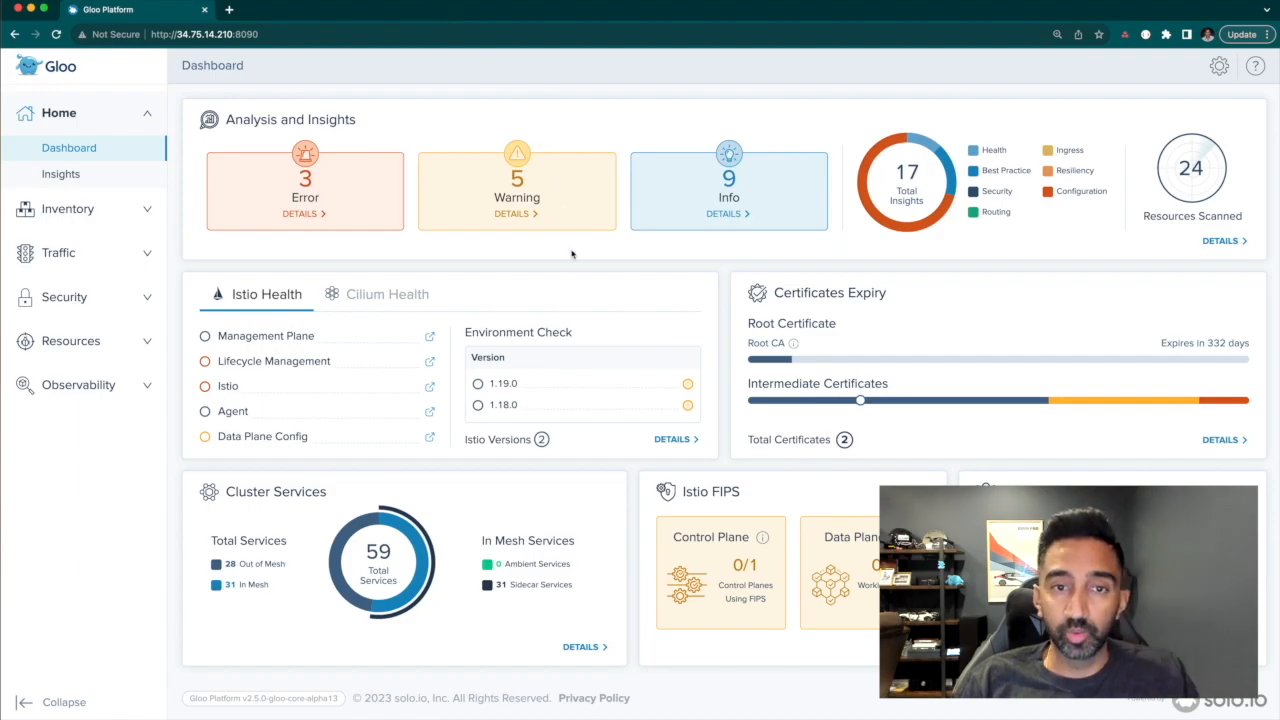
mouse_move(638, 390)
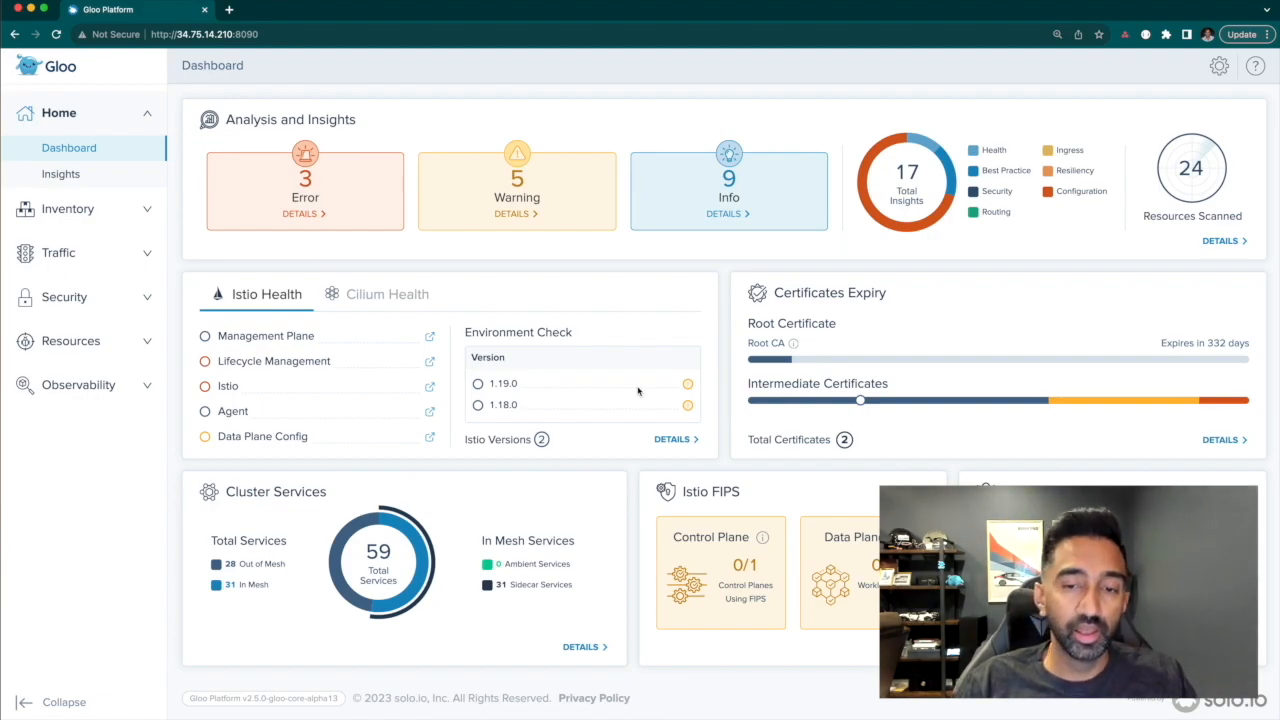
mouse_move(688, 404)
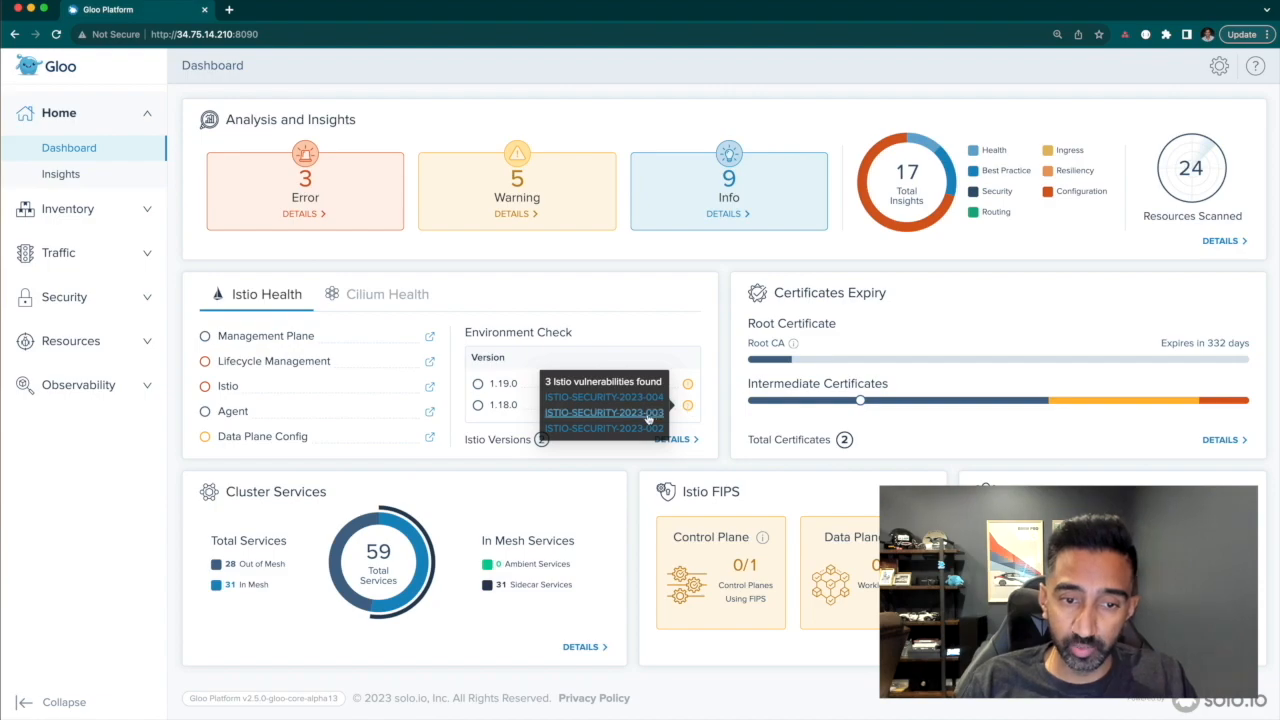
click(604, 412)
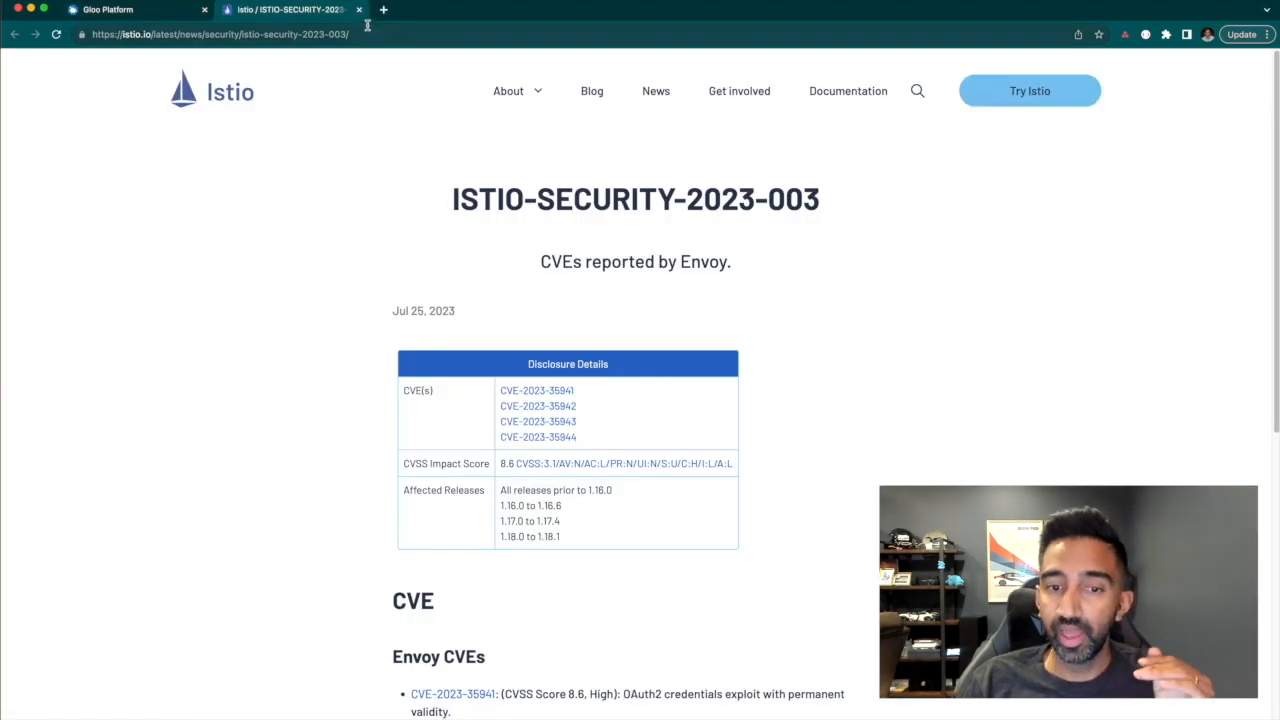
click(136, 8)
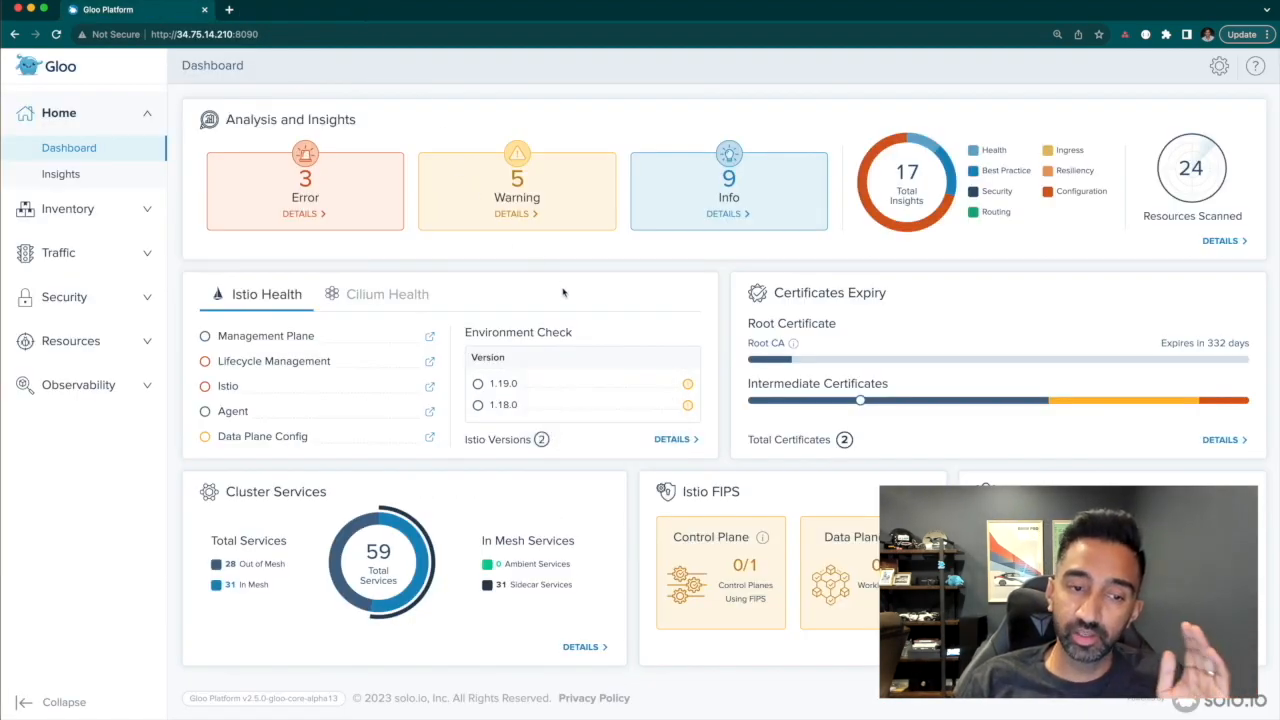
mouse_move(598, 420)
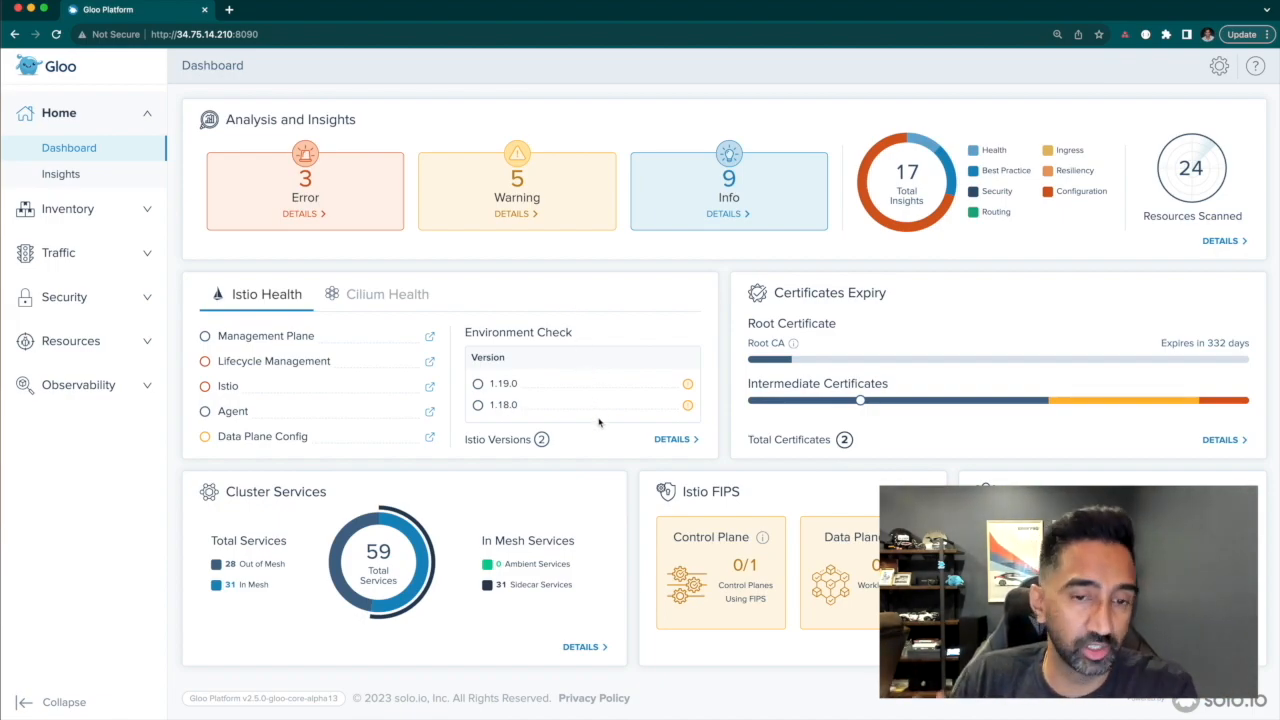
mouse_move(576, 408)
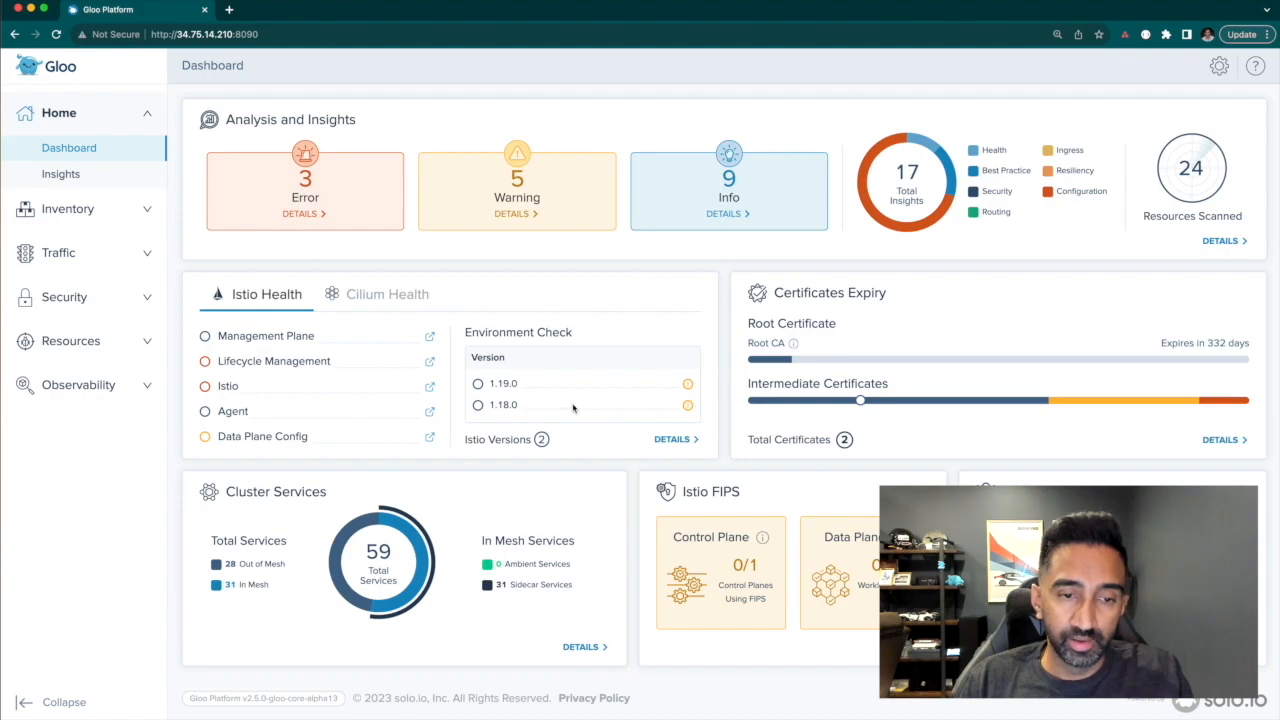
mouse_move(398, 230)
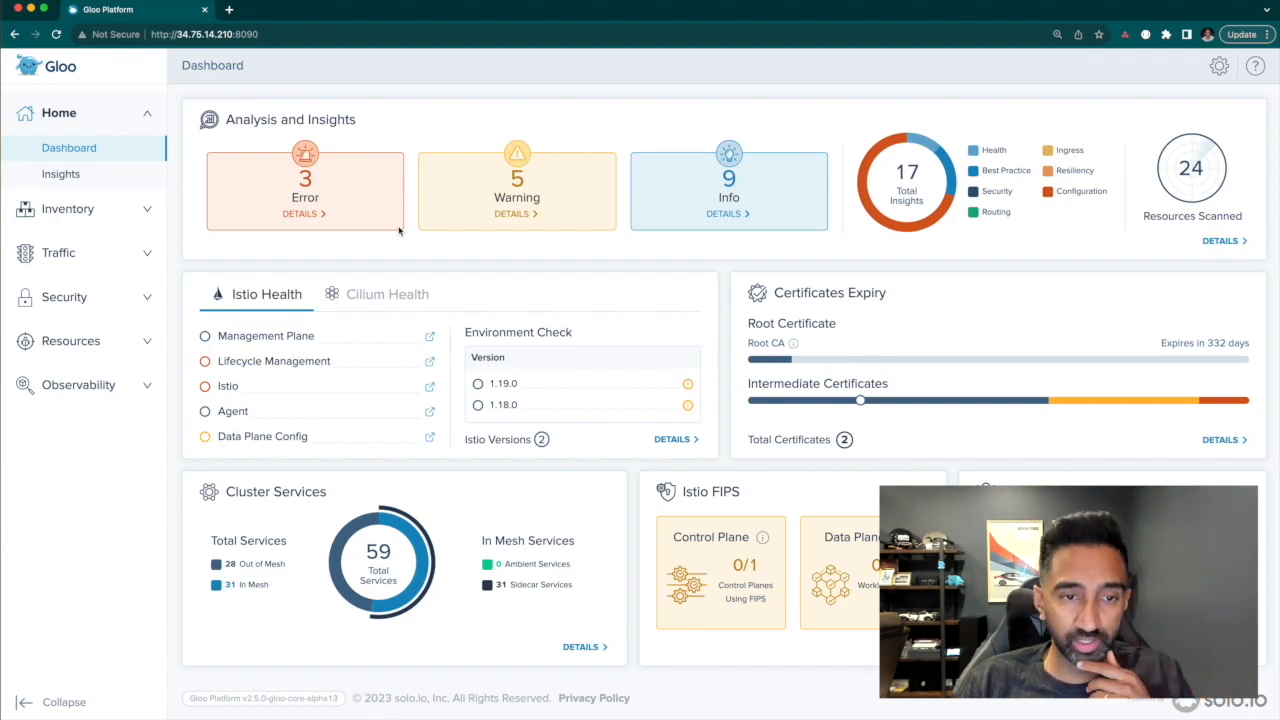
Show the full Insights list from the Error card's Details link.
click(304, 212)
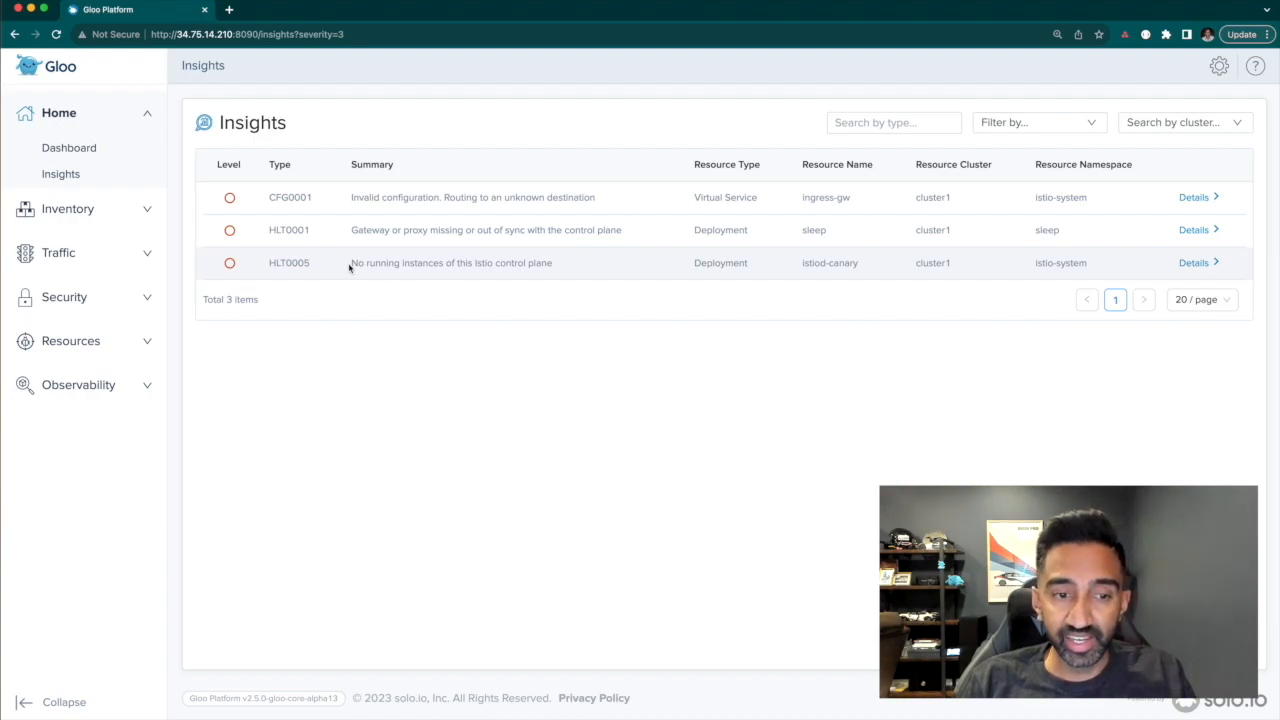
mouse_move(350, 228)
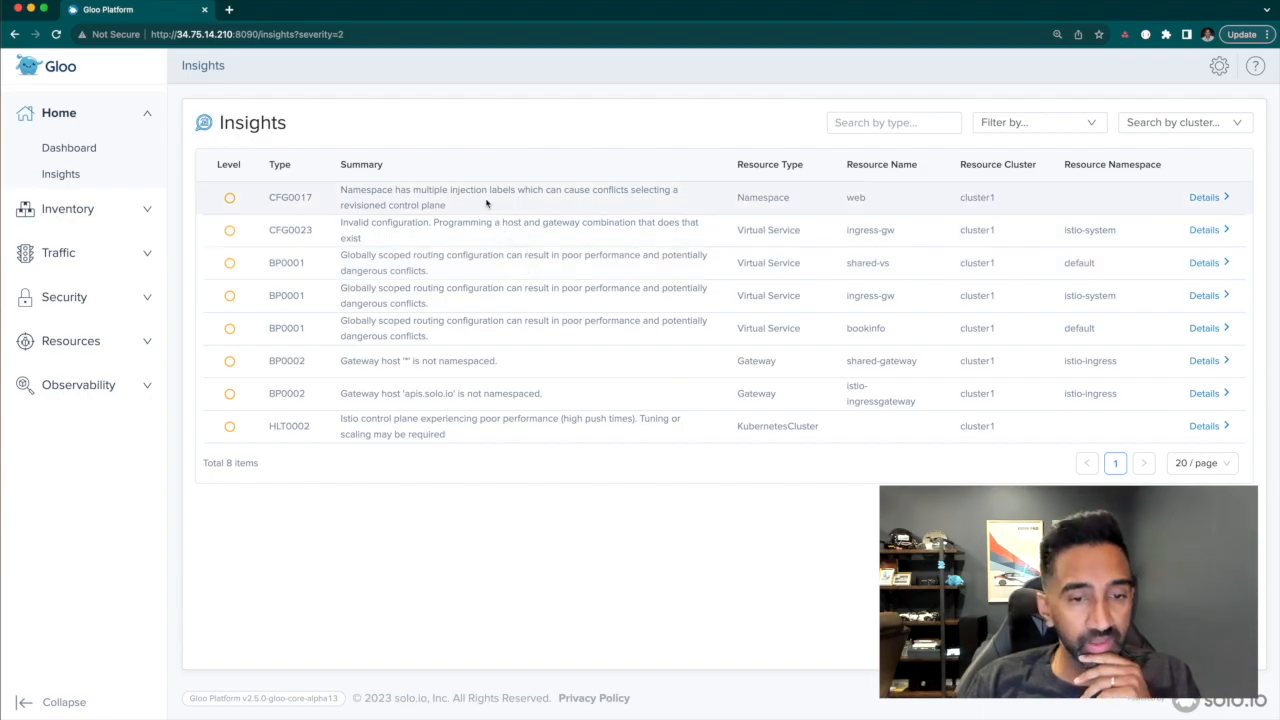
mouse_move(508, 198)
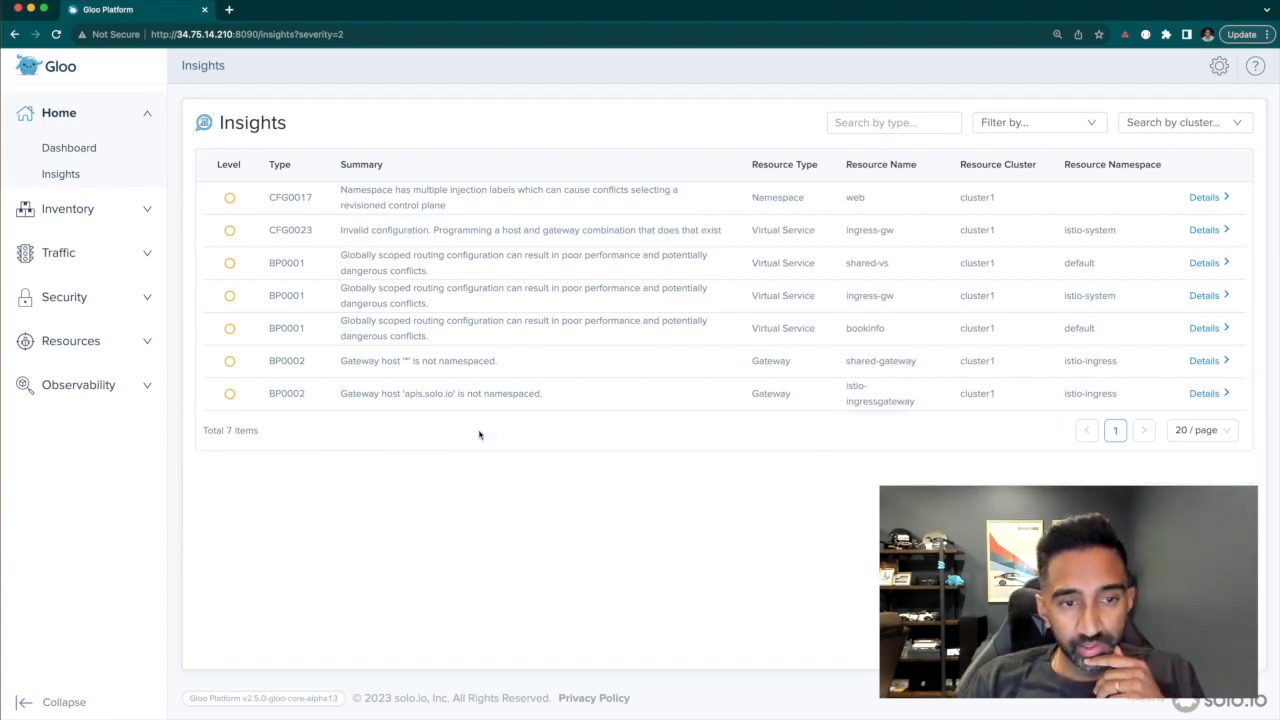
Filter insights to Info severity, review the nine findings, then return to the dashboard.
click(1036, 122)
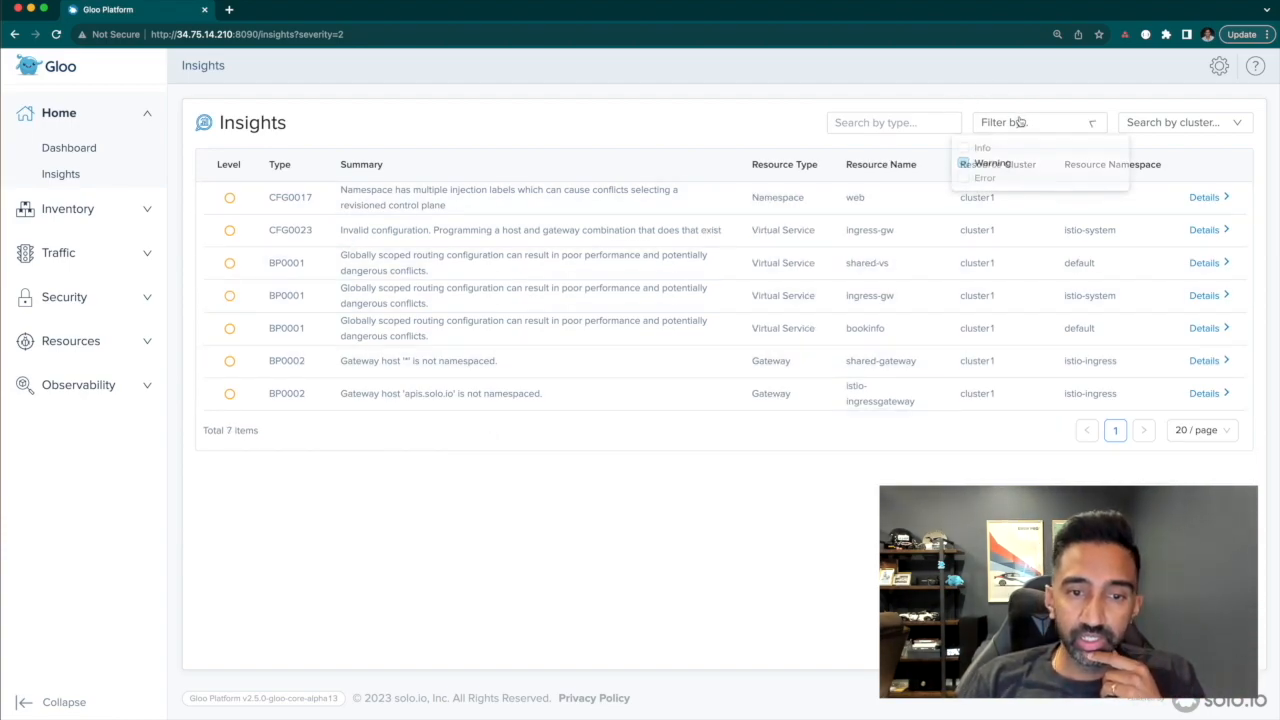
click(964, 148)
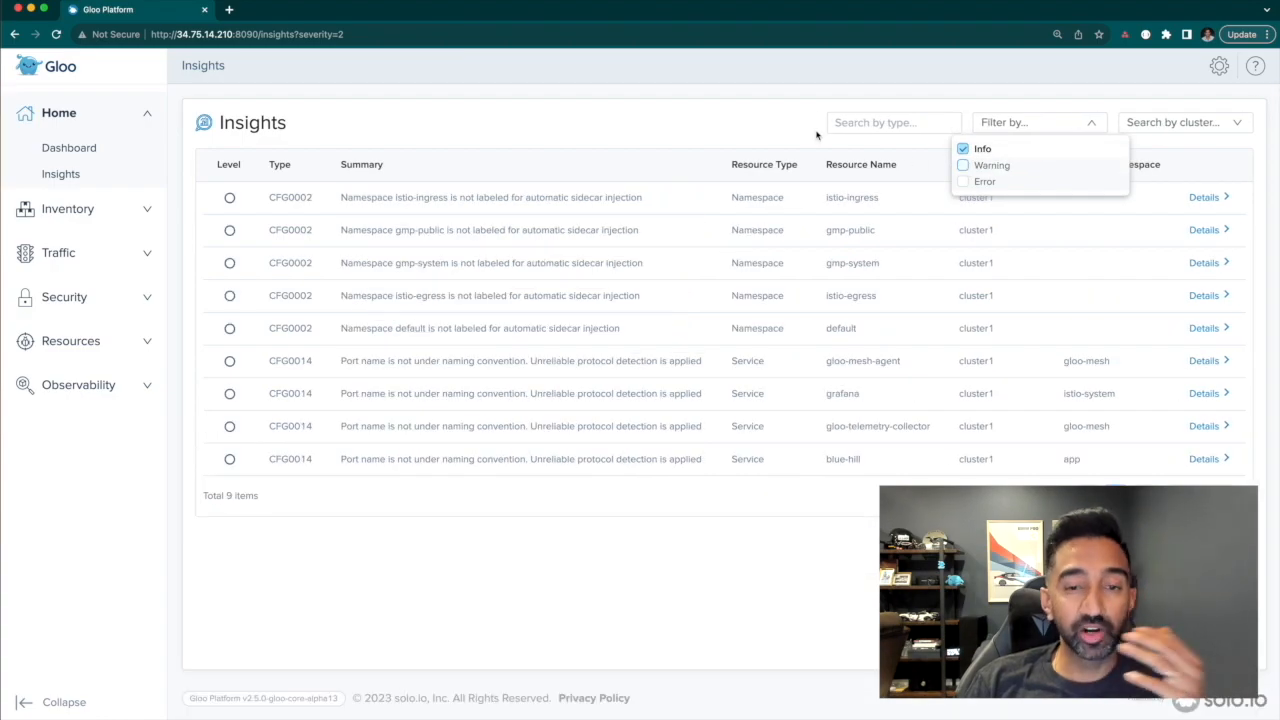
click(704, 376)
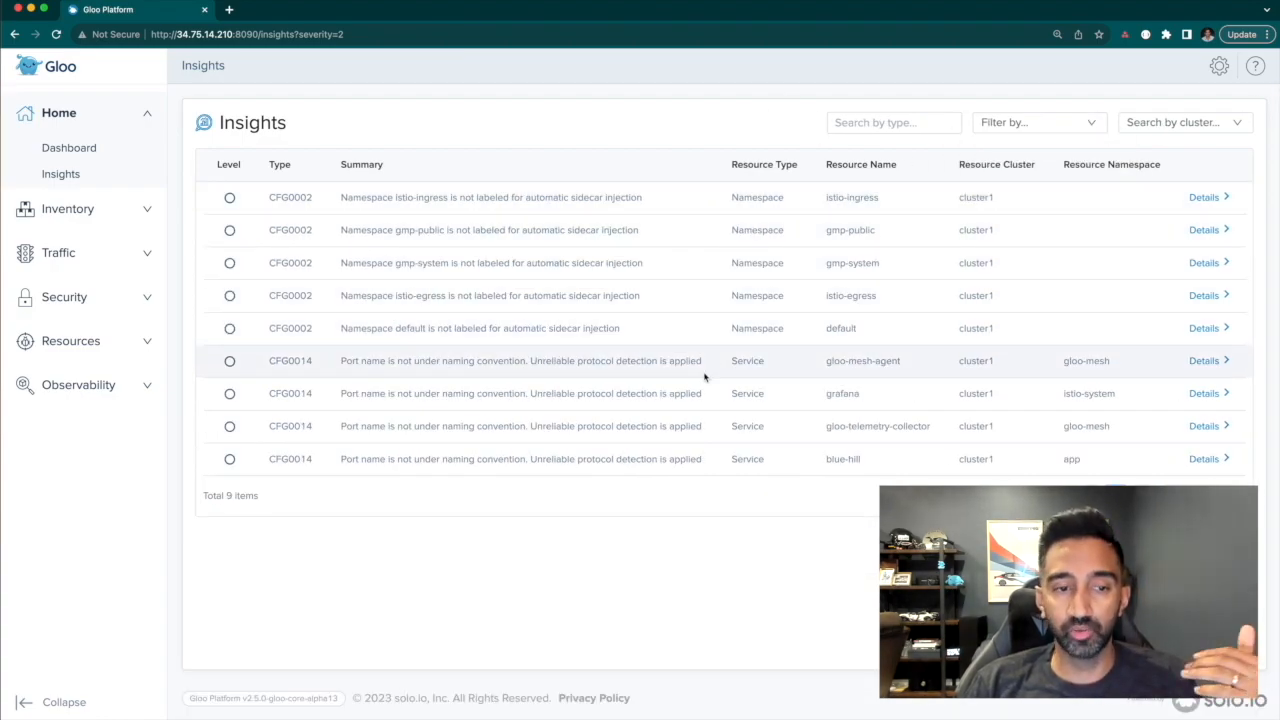
mouse_move(676, 310)
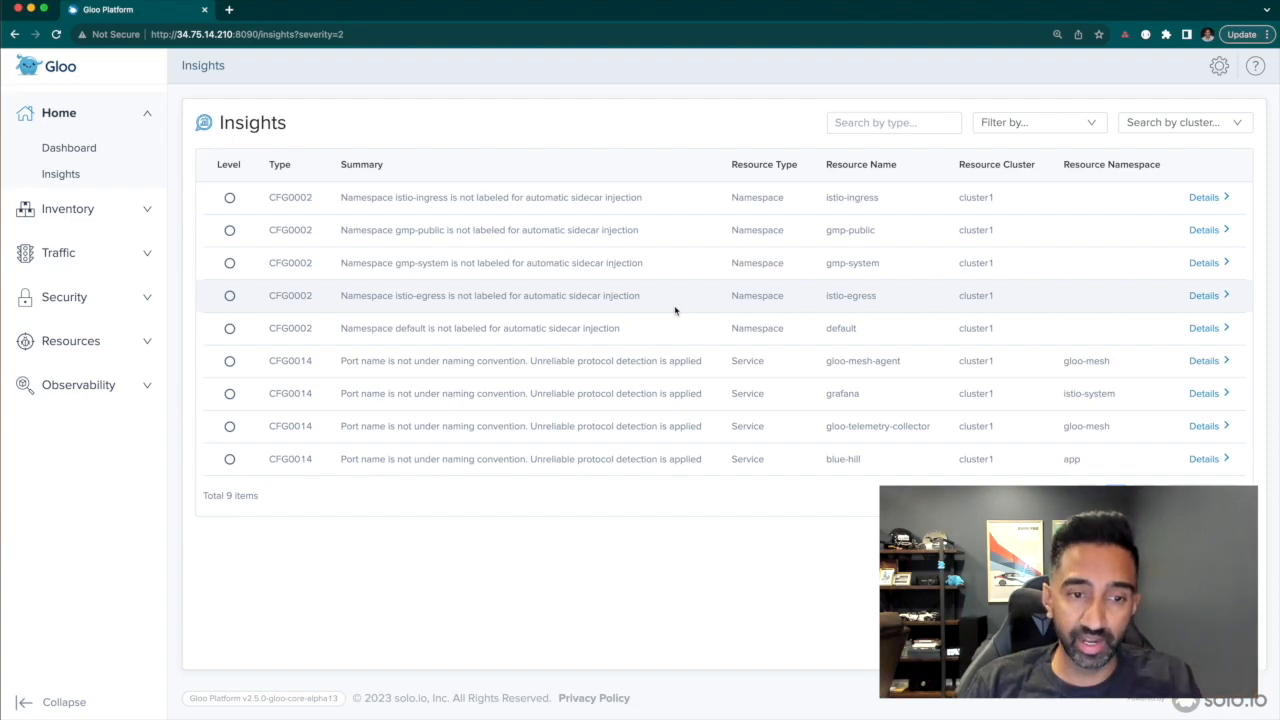
mouse_move(656, 216)
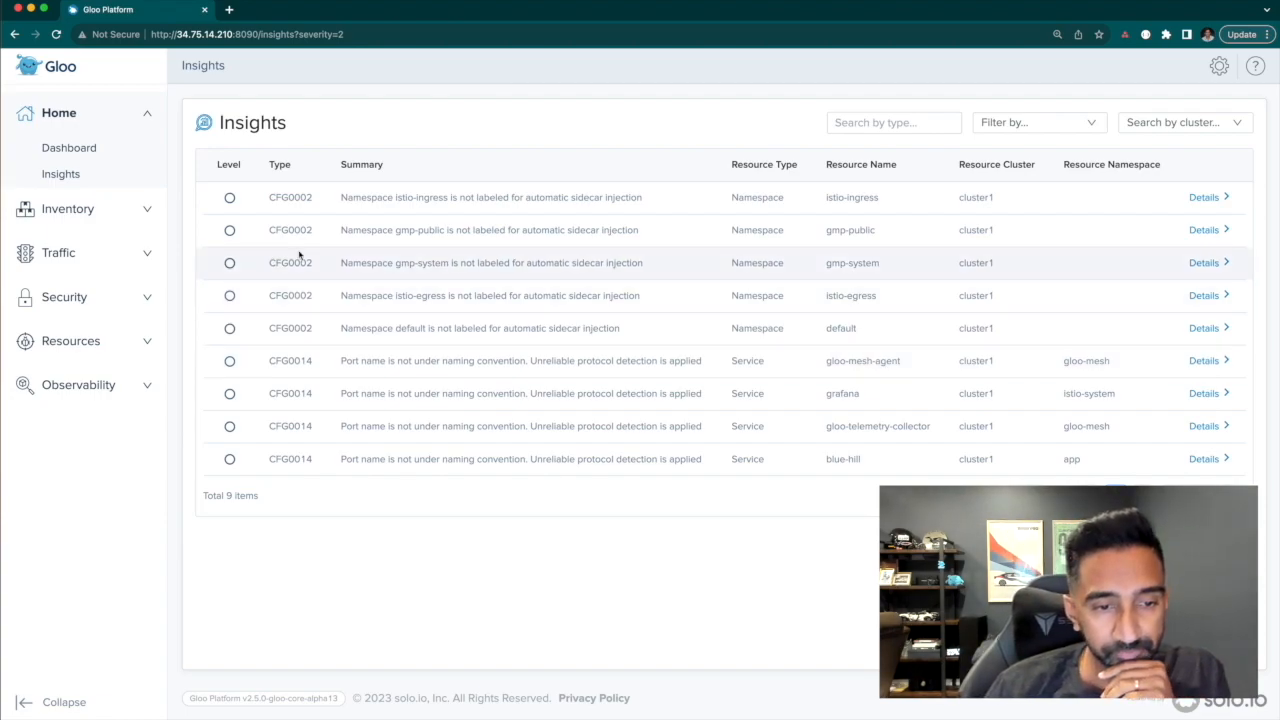
click(68, 148)
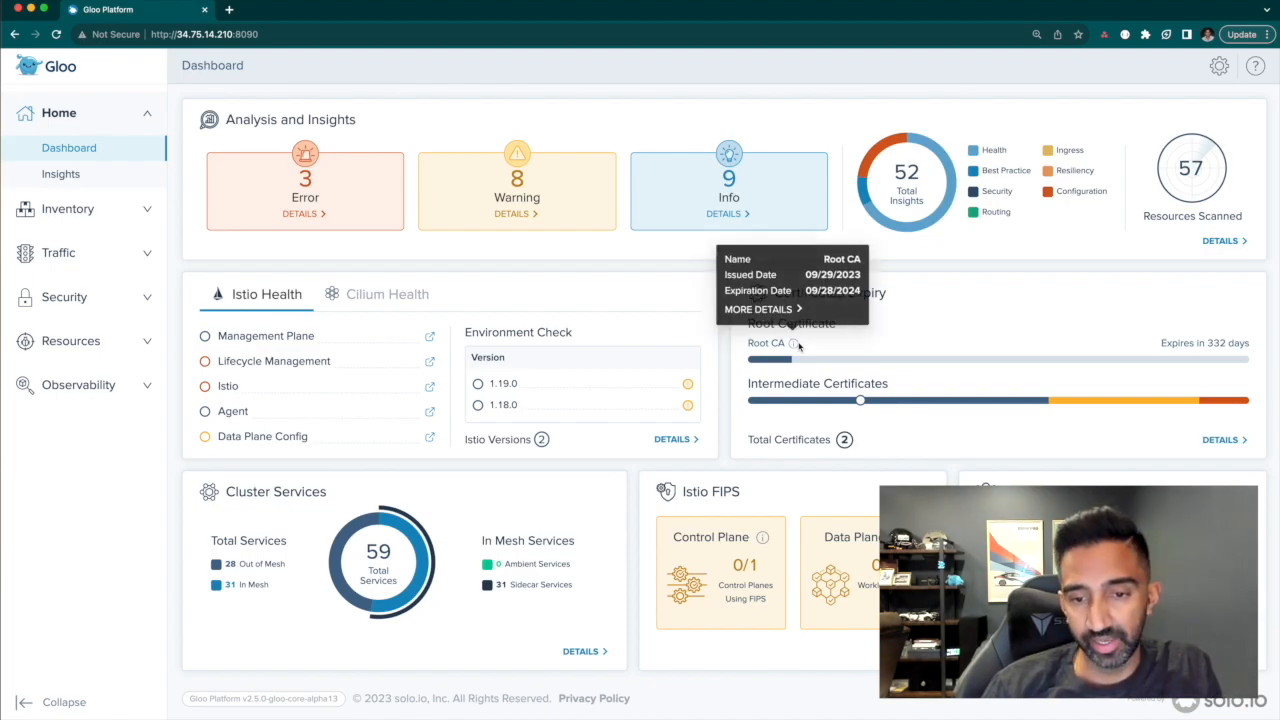
mouse_move(860, 400)
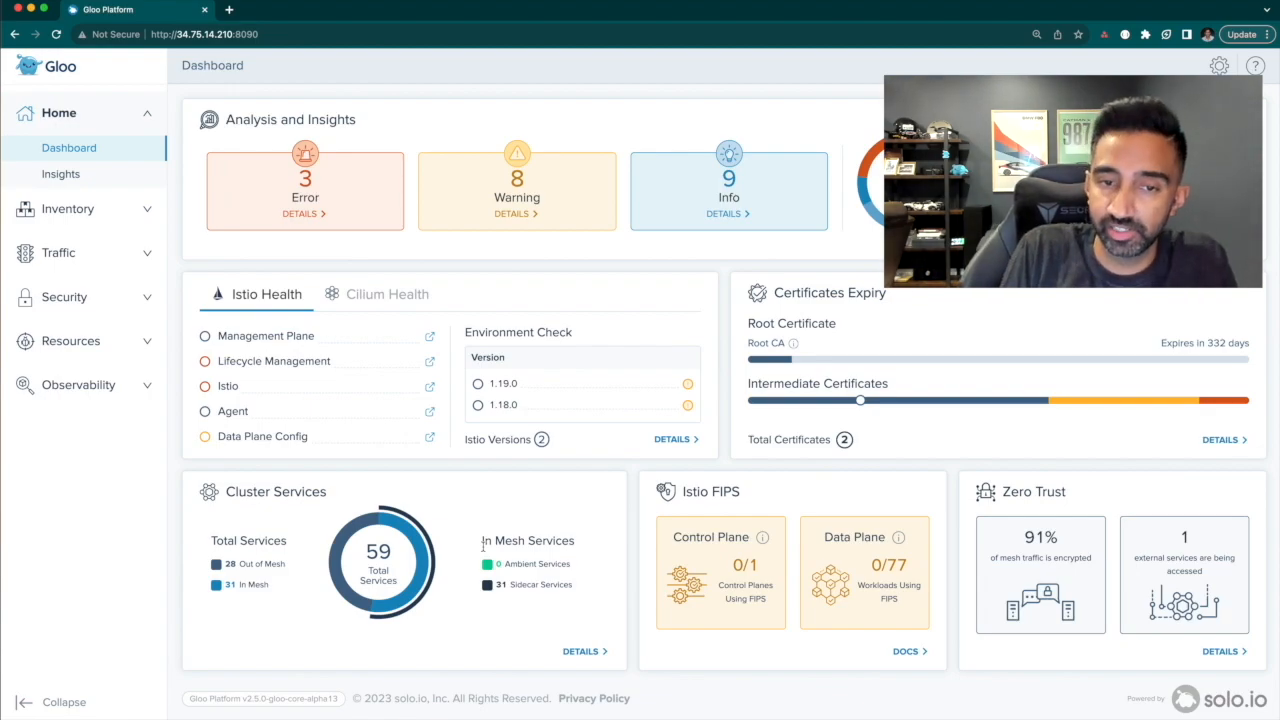
mouse_move(512, 584)
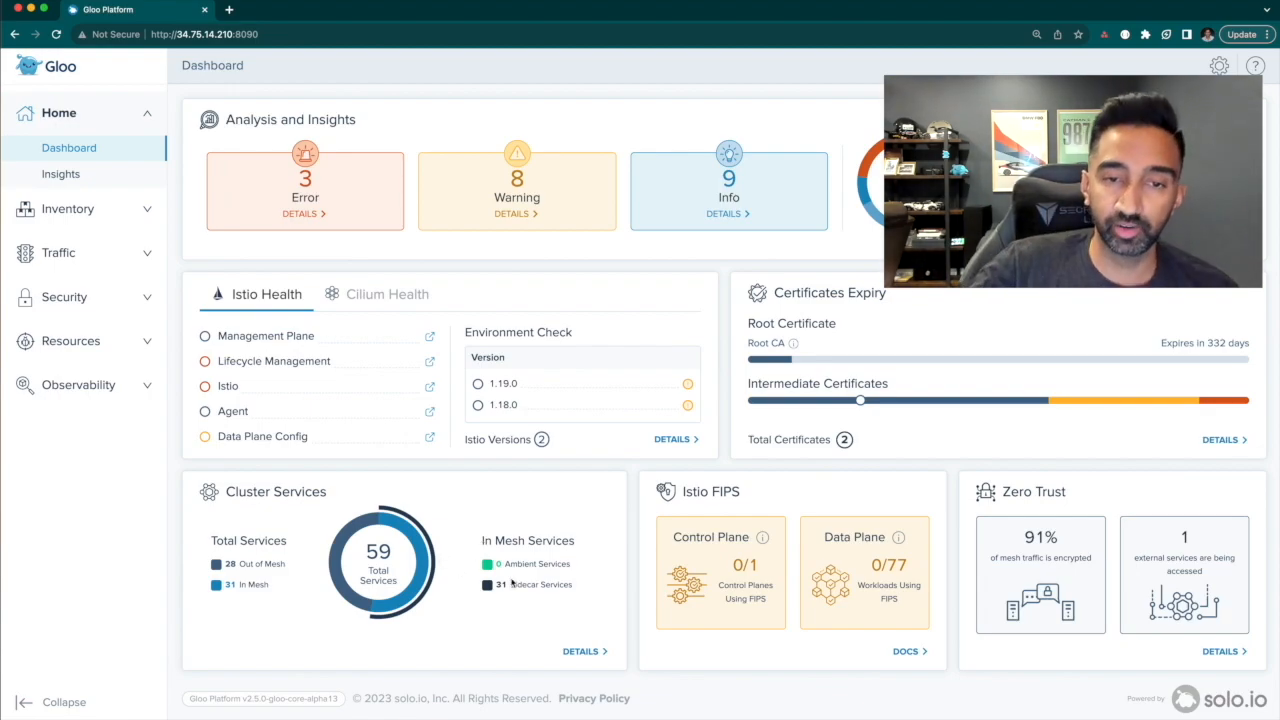
mouse_move(510, 596)
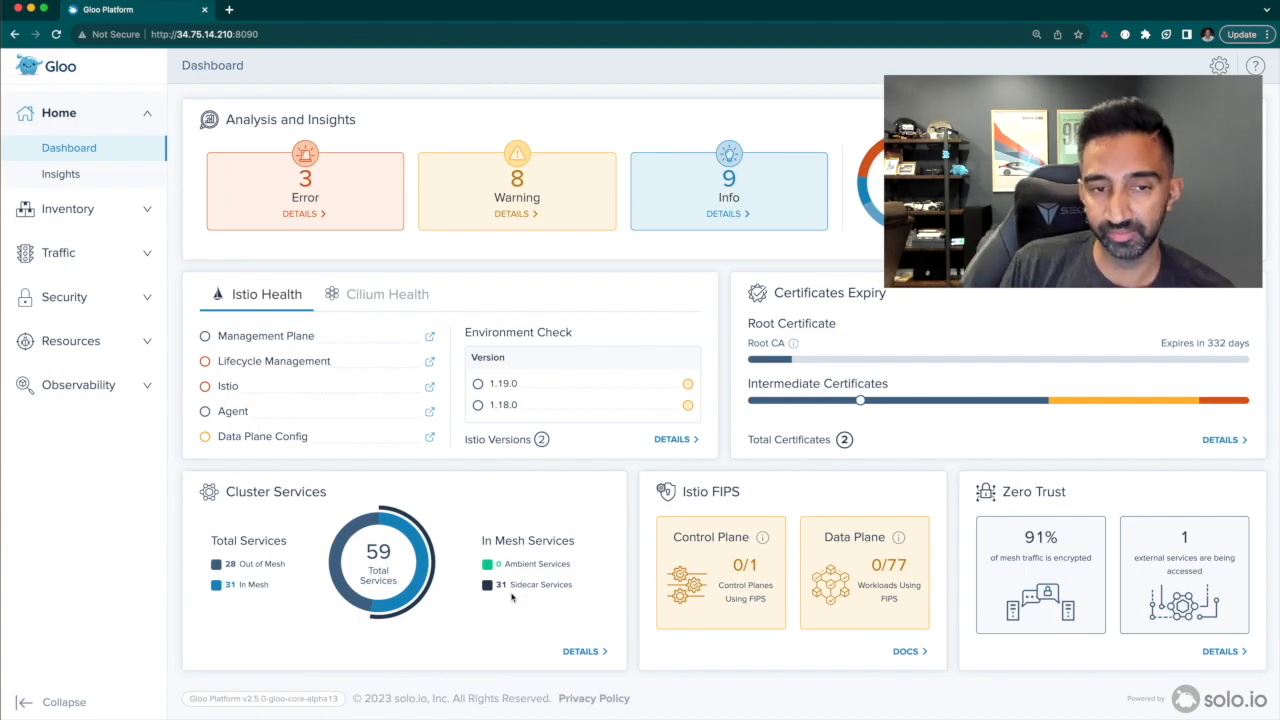
mouse_move(788, 572)
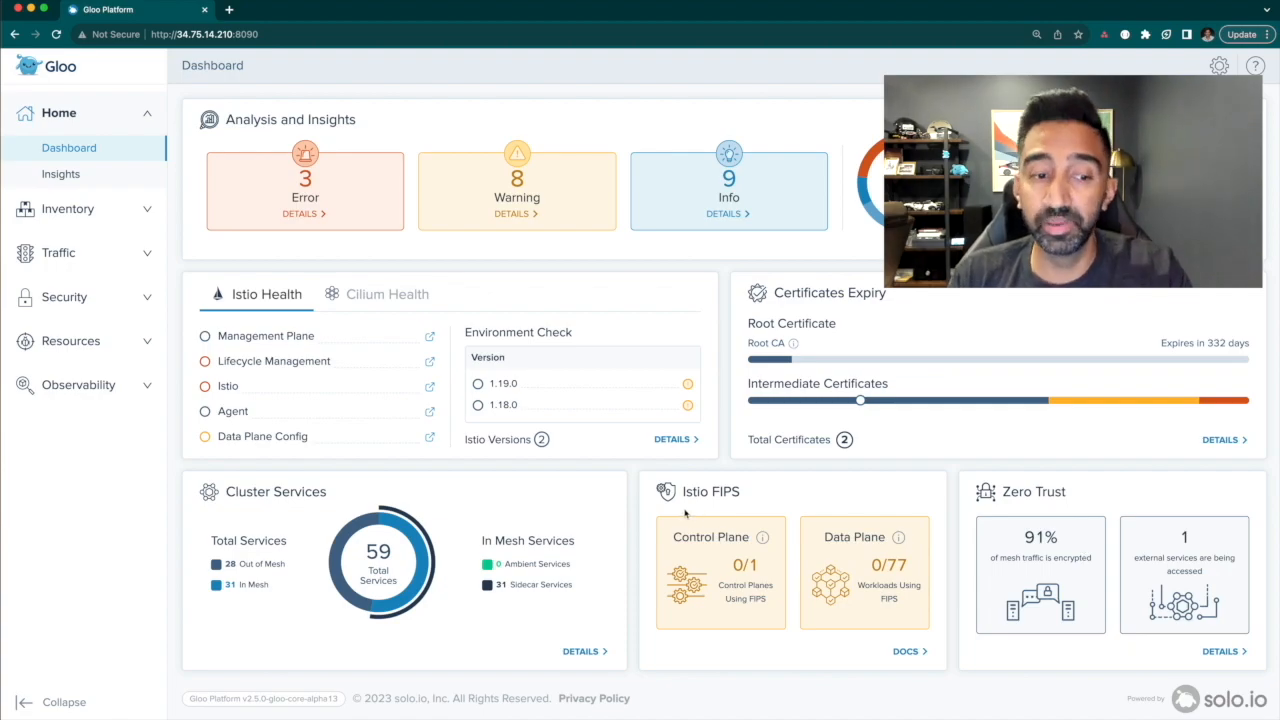
Expand Observability in the sidebar to reveal Graph and Tracing.
click(80, 384)
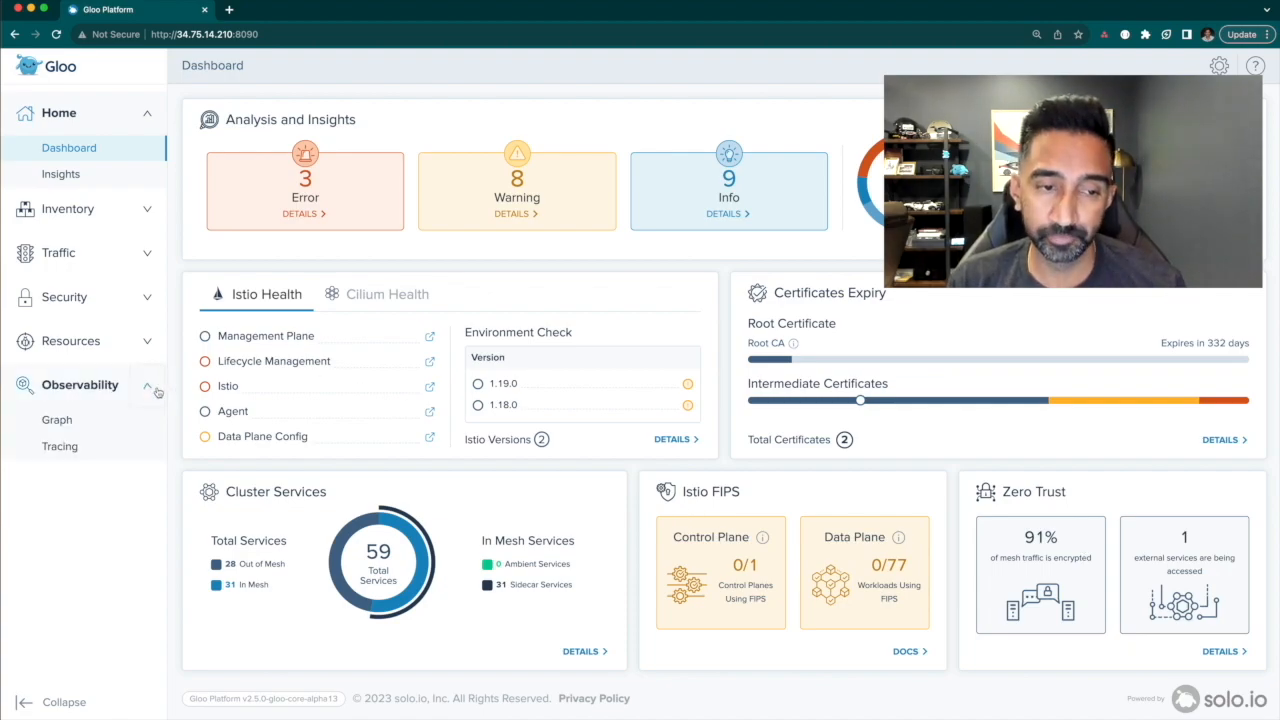
View the service graph and recommendationservice traffic (0.24 rps, 100% success, mTLS), then expand Inventory.
click(56, 420)
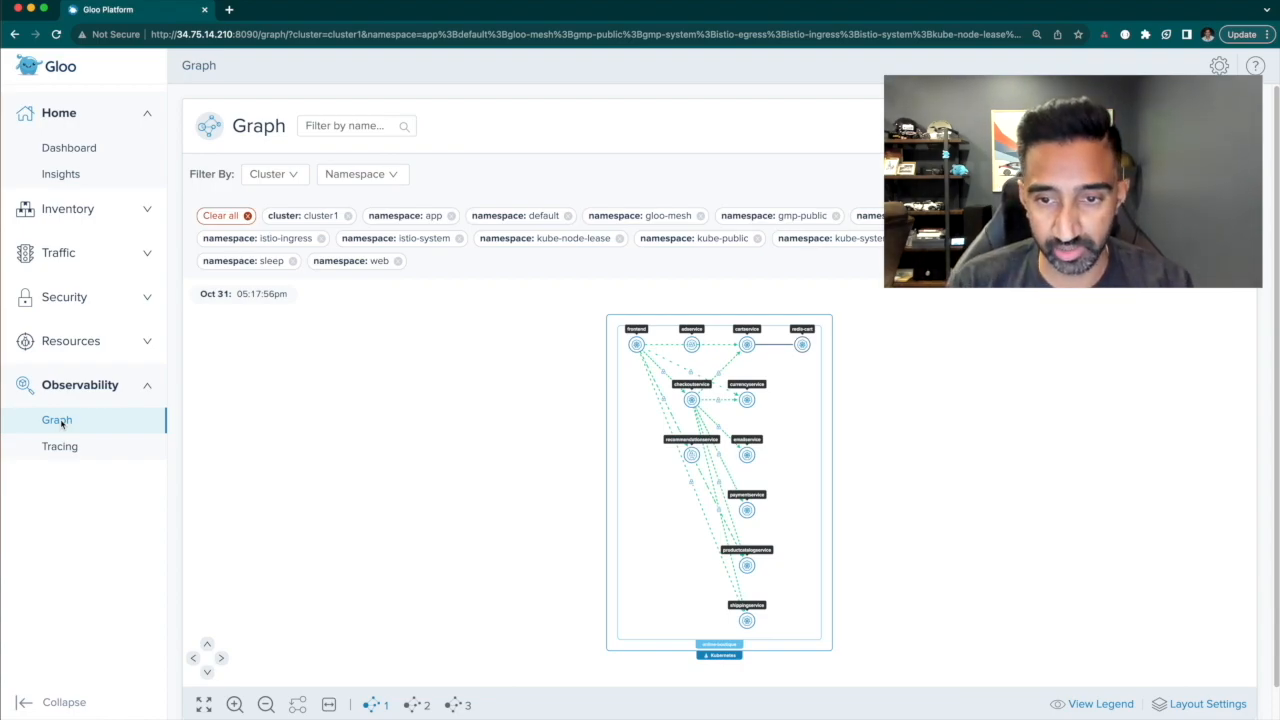
mouse_move(554, 520)
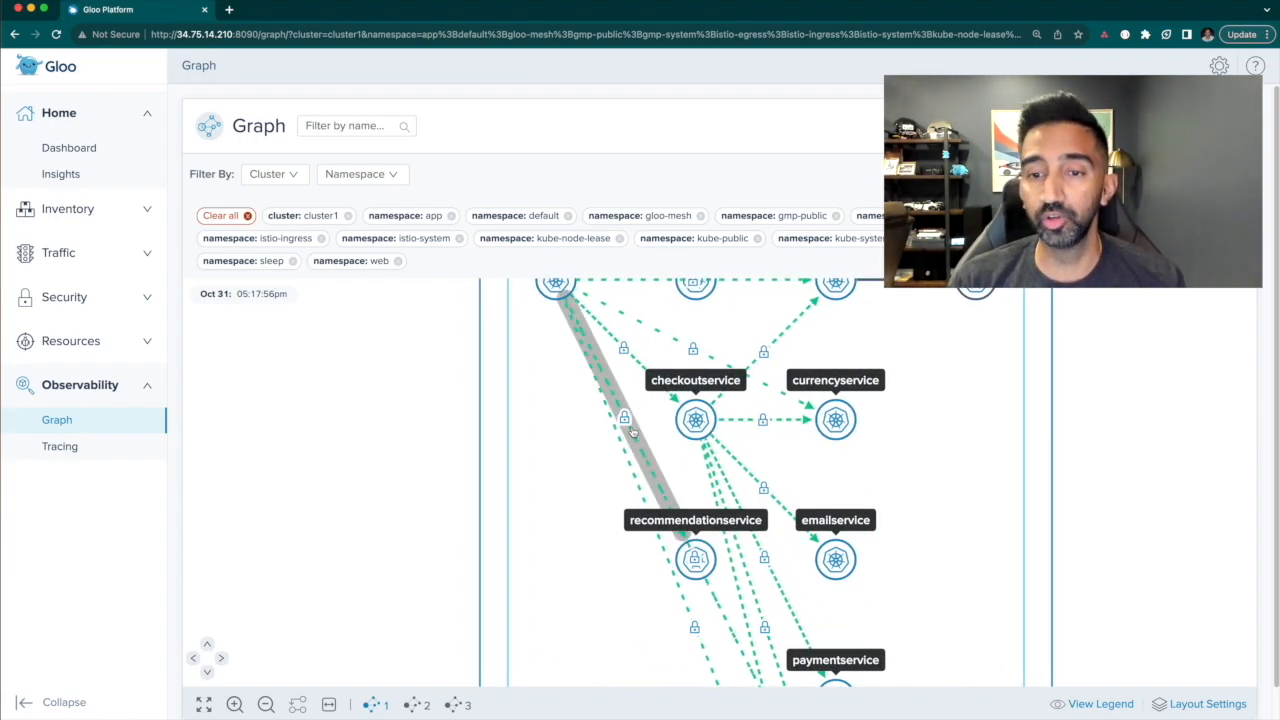
click(696, 560)
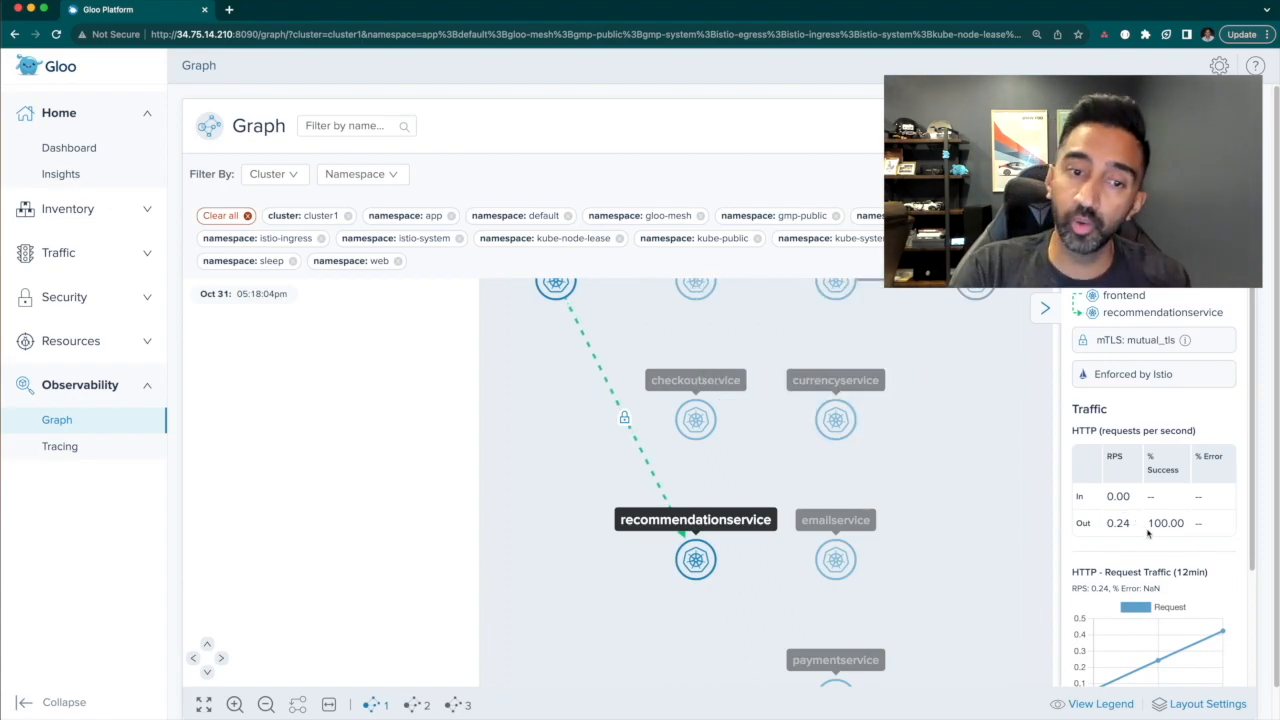
scroll(down, 3)
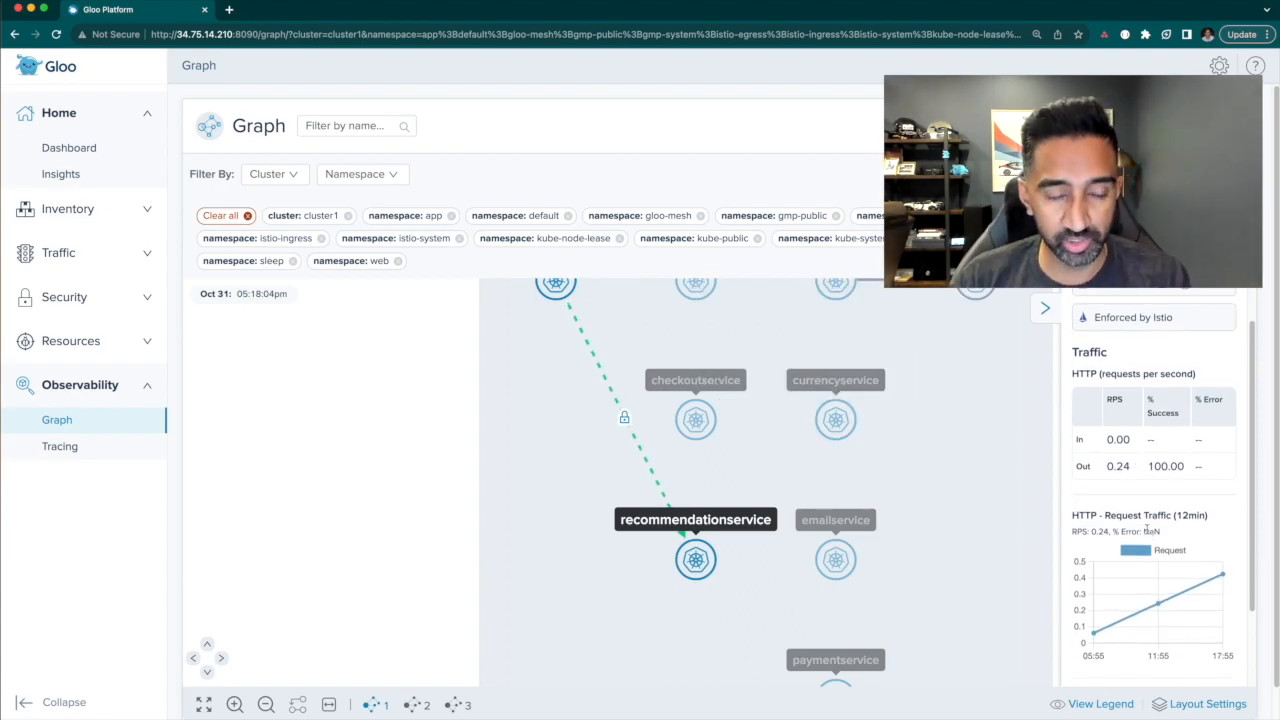
click(68, 210)
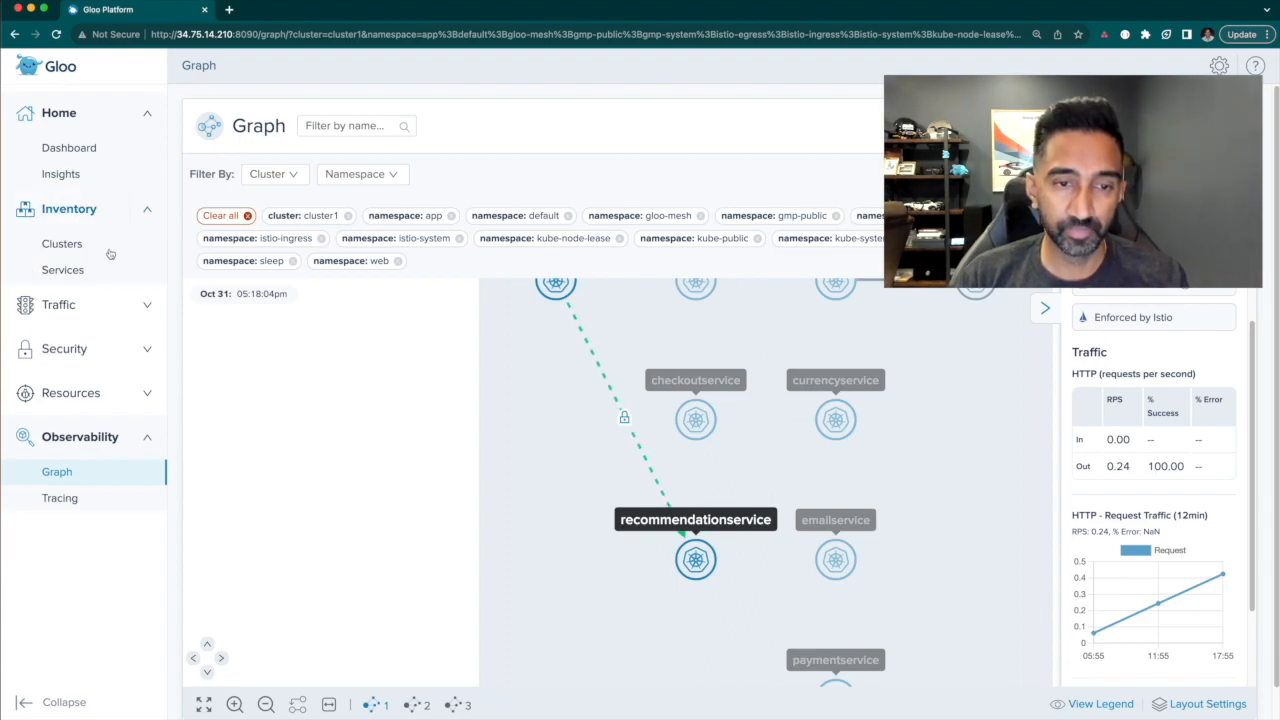
Register cluster2 with meshctl and apply its IstioLifecycleManager manifest.
click(62, 244)
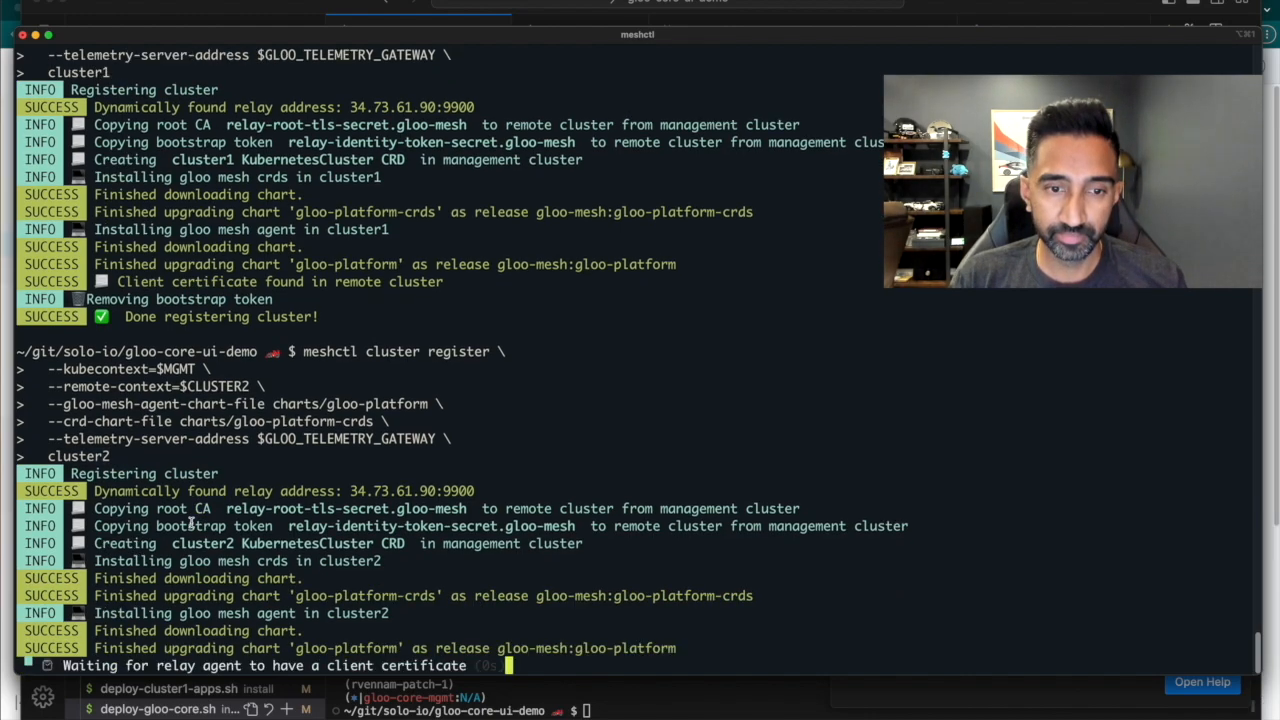
scroll(down, 3)
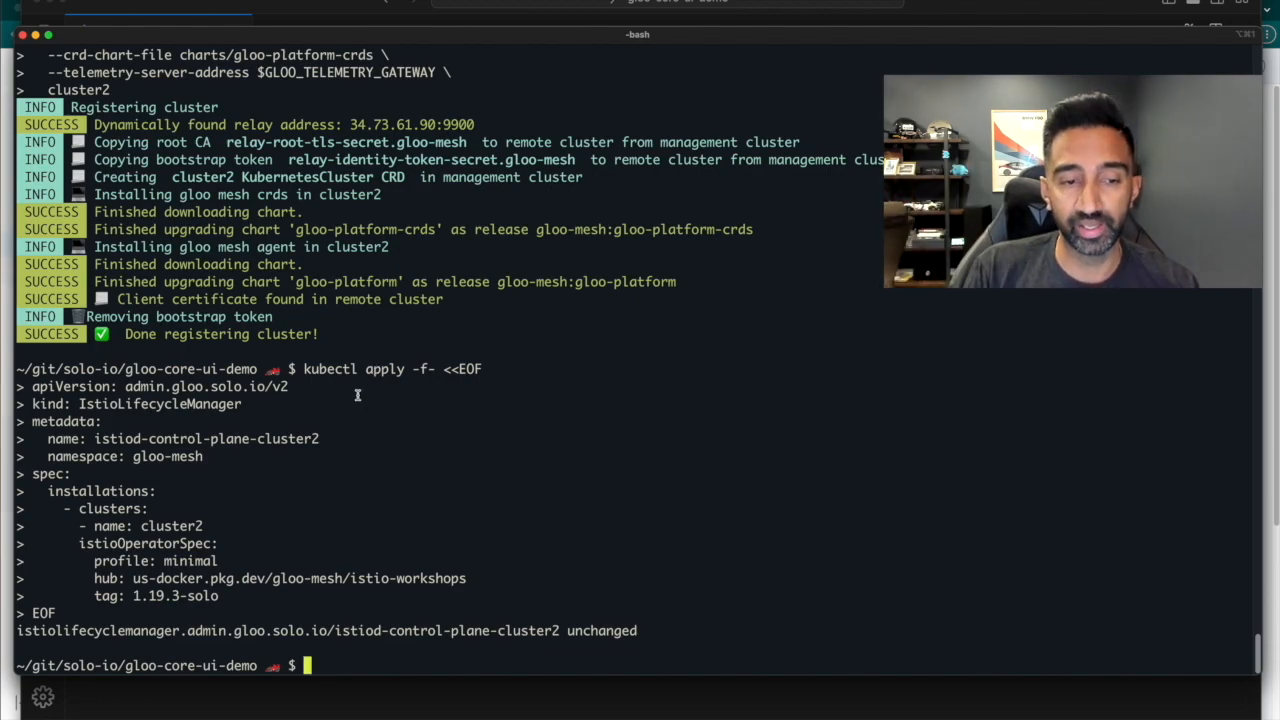
mouse_move(312, 446)
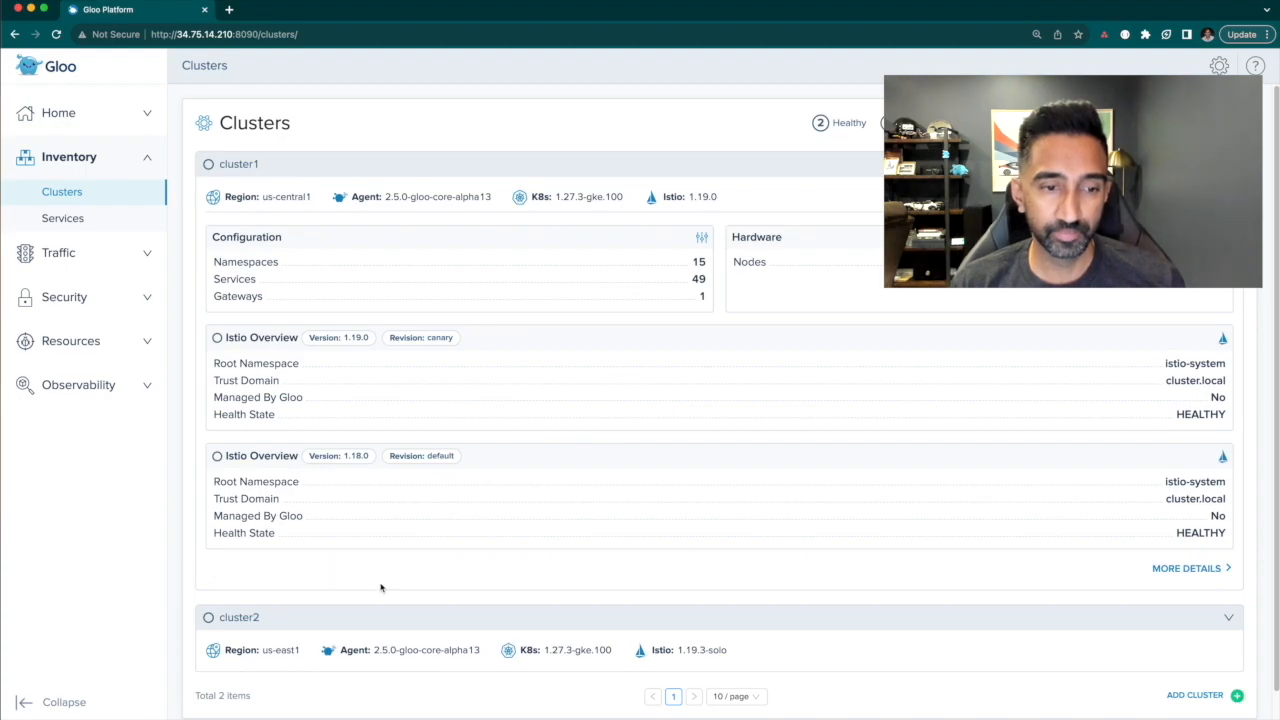
Expand cluster2 in Clusters inventory and scroll to its healthy Istio 1.19.3 overview.
scroll(down, 3)
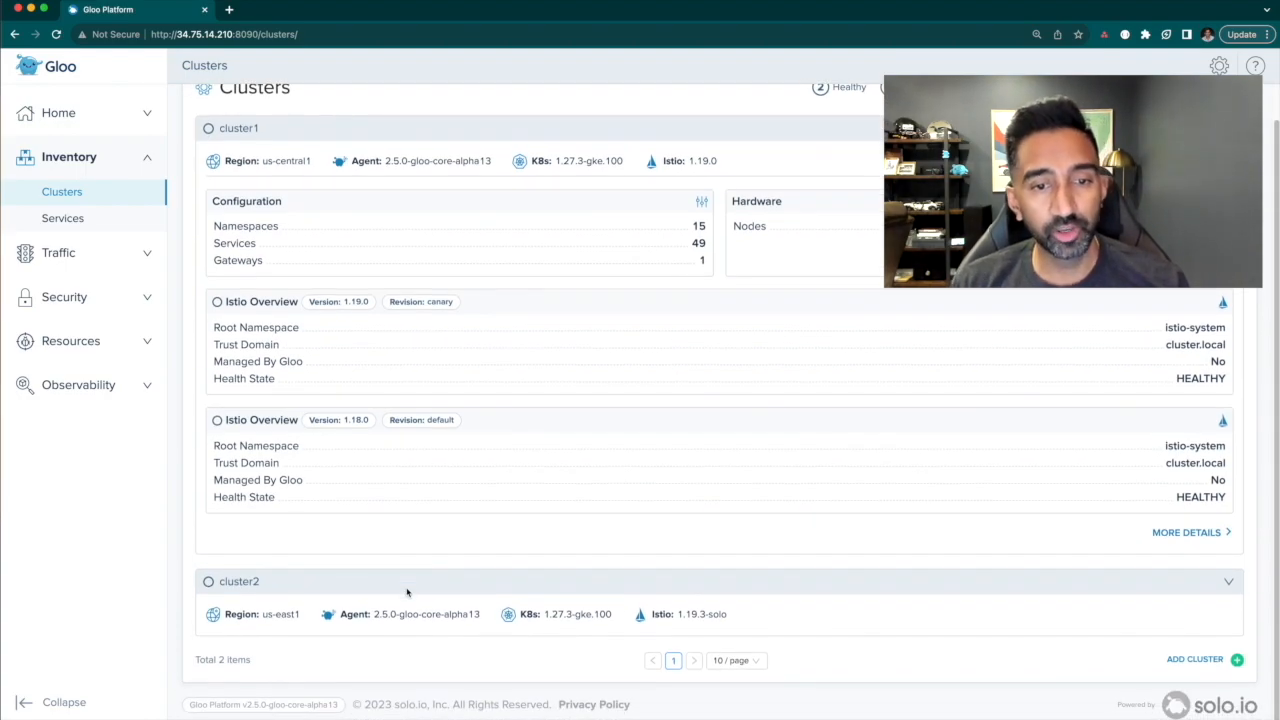
click(1228, 580)
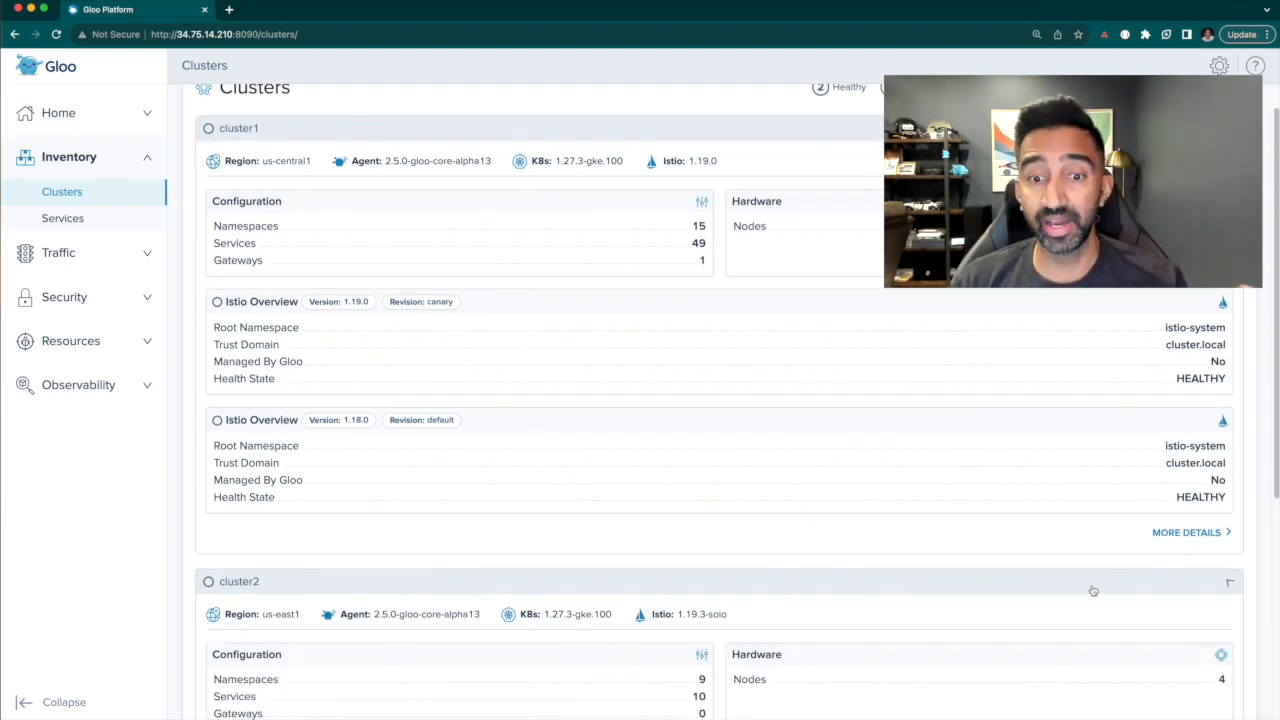
scroll(down, 3)
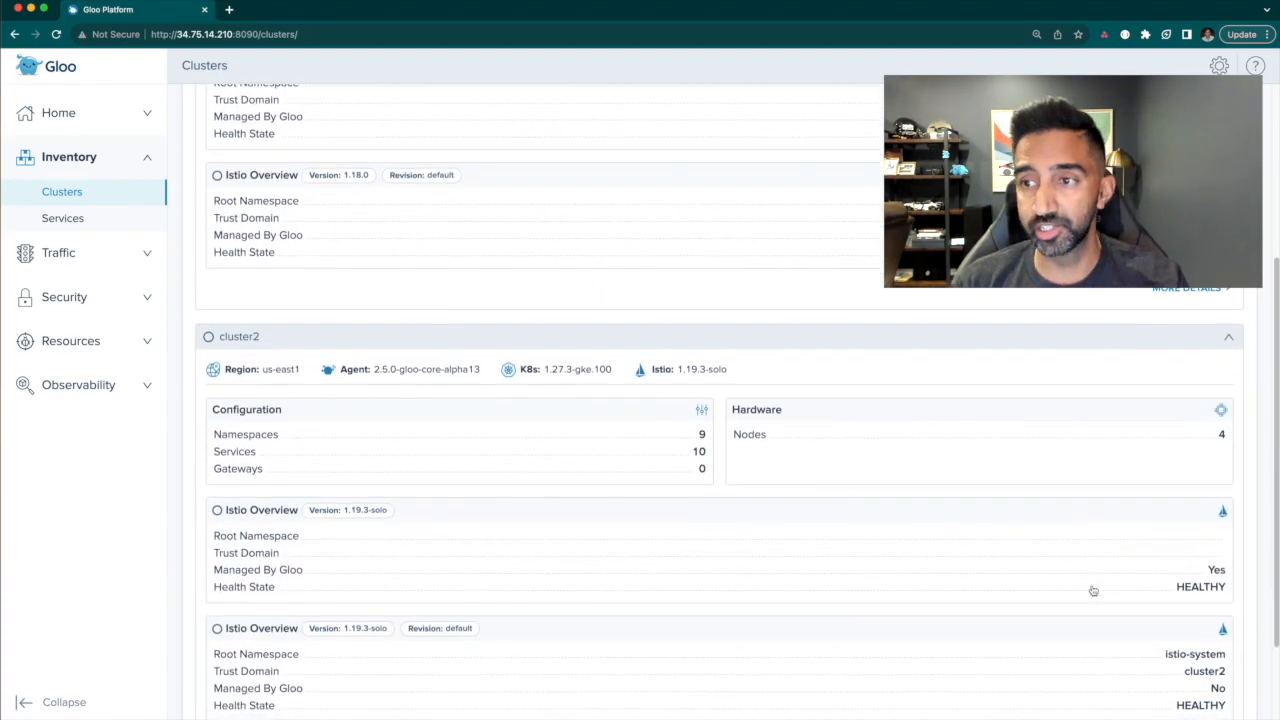
scroll(down, 3)
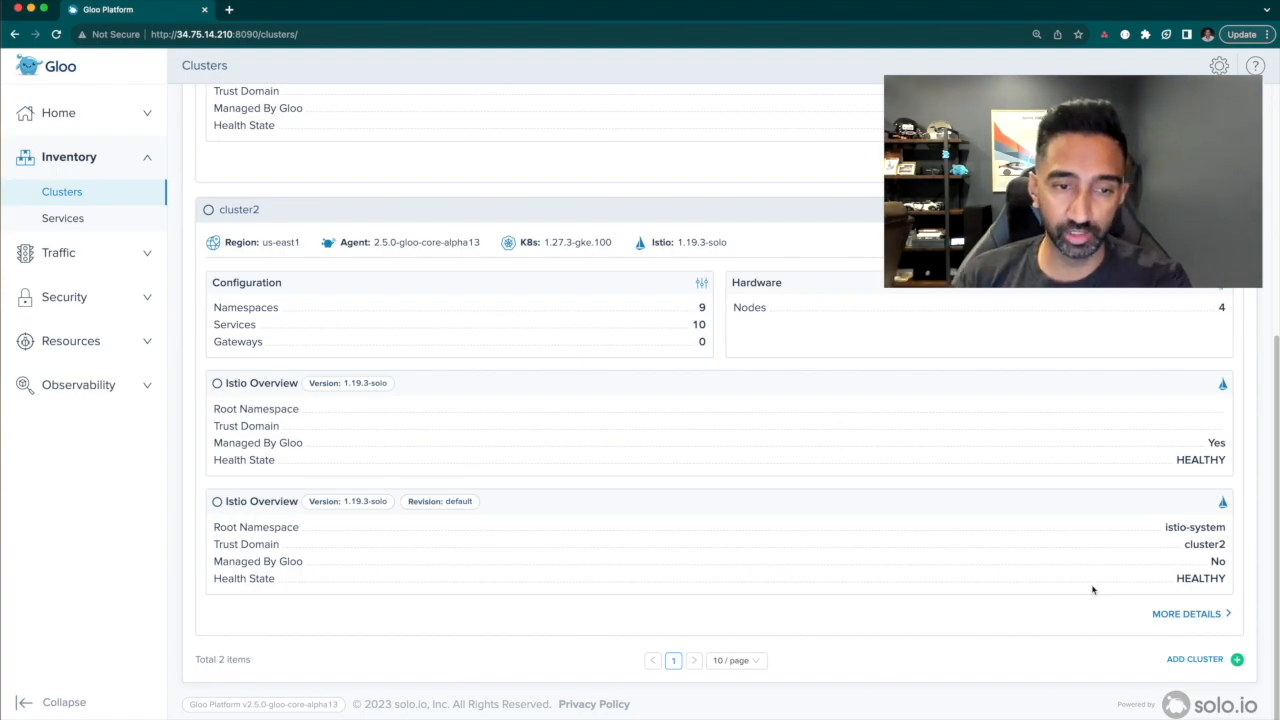
mouse_move(1056, 582)
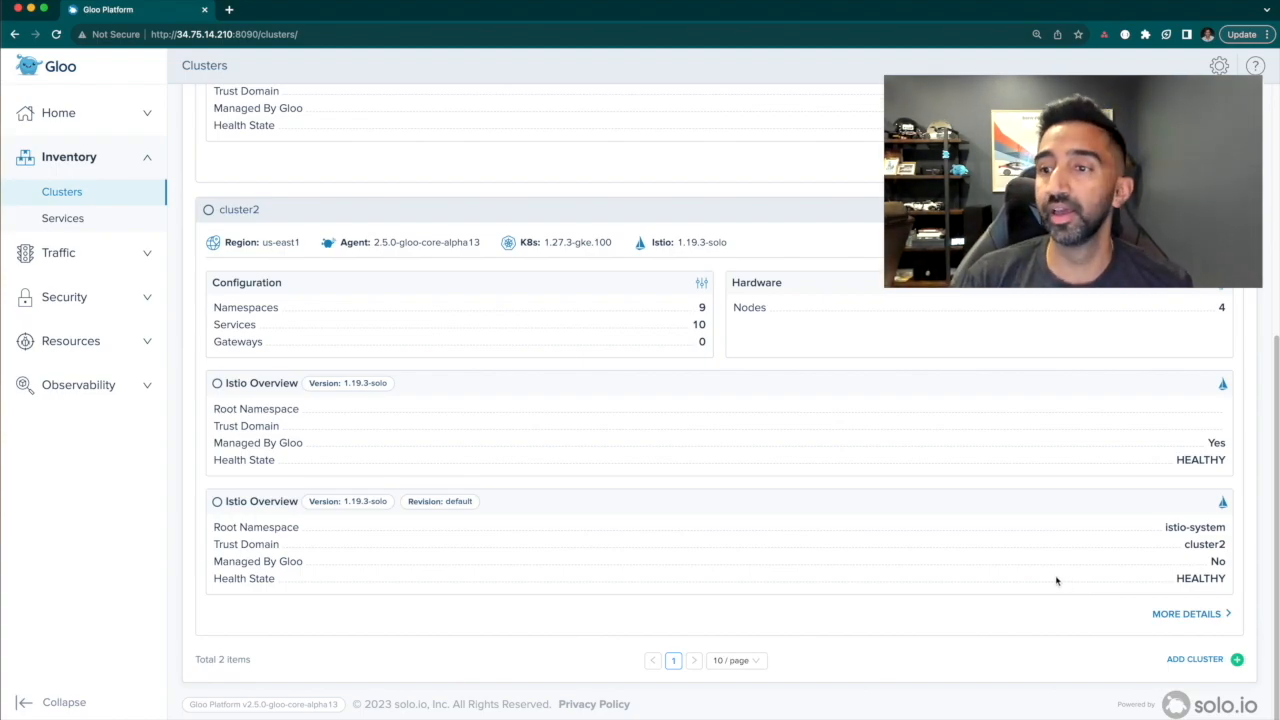